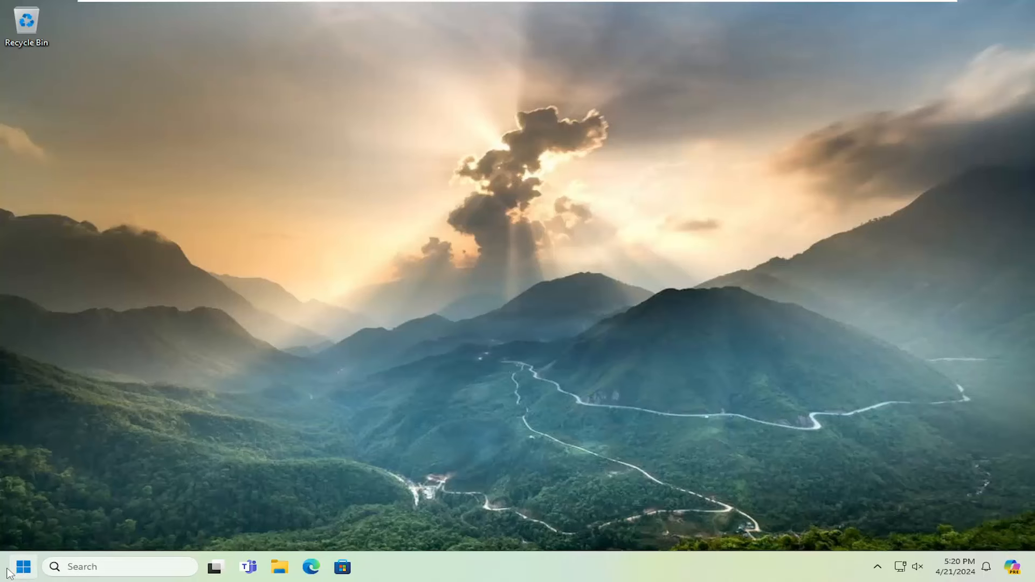
Search the Start menu for 'photos'.
type("photos")
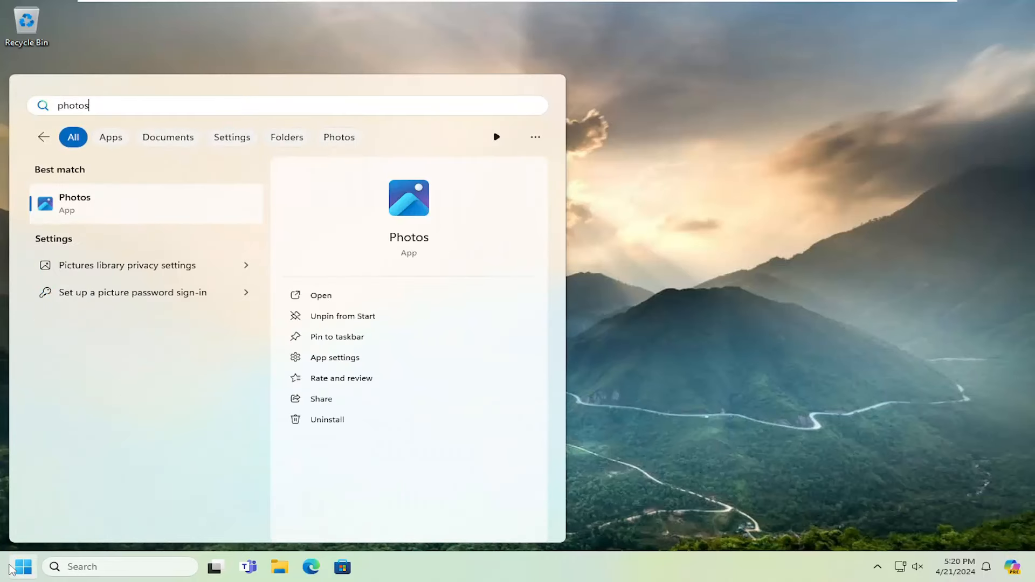
mouse_move(227, 223)
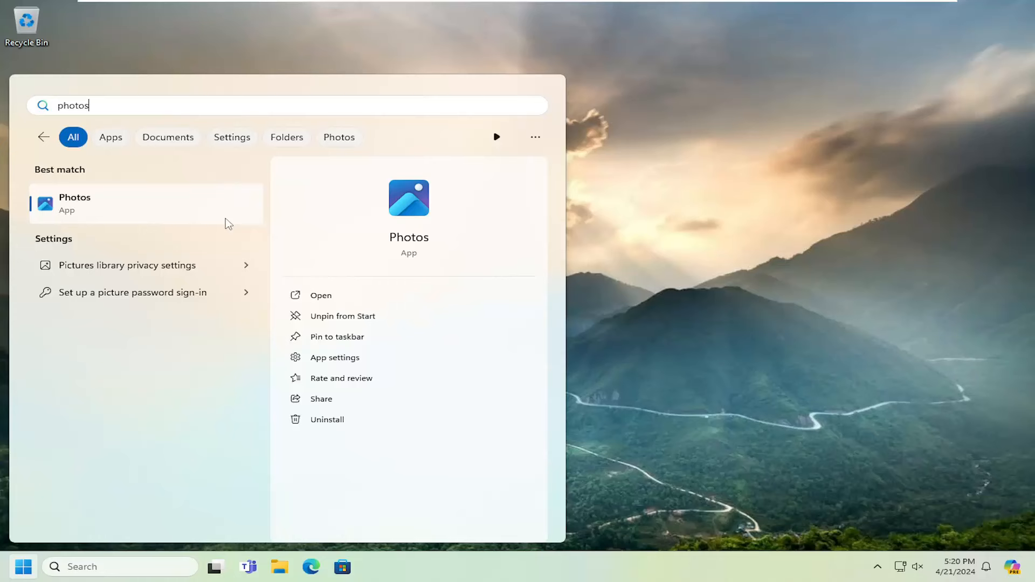
mouse_move(334, 357)
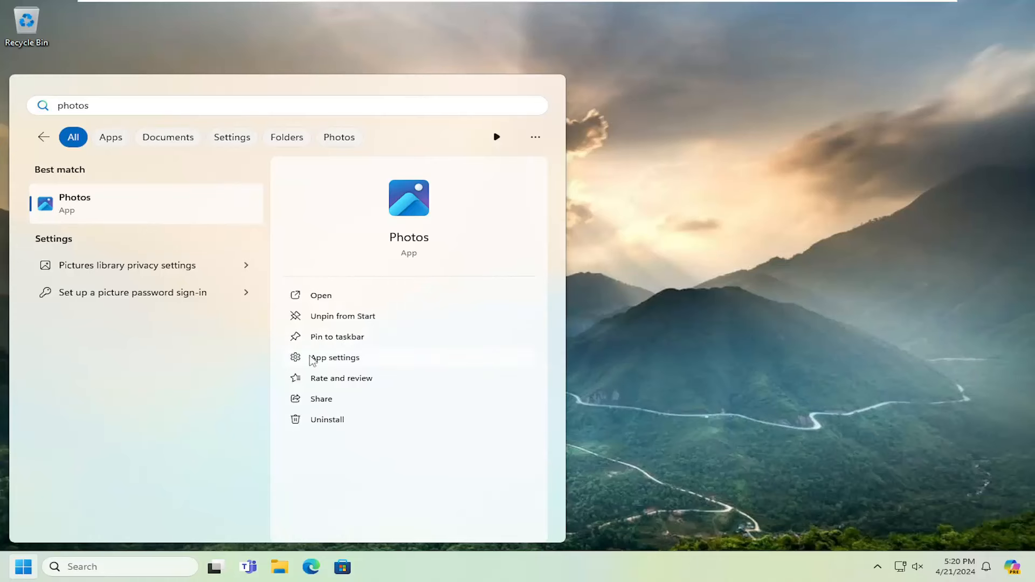
Open the Photos app settings page and scroll down to the Reset section.
left_click(334, 357)
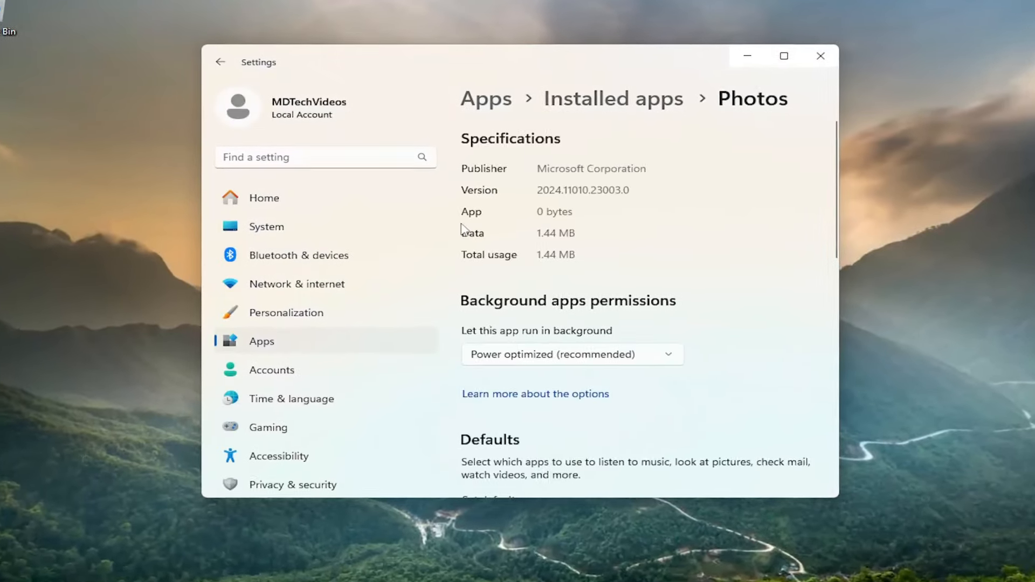
scroll("down", 3)
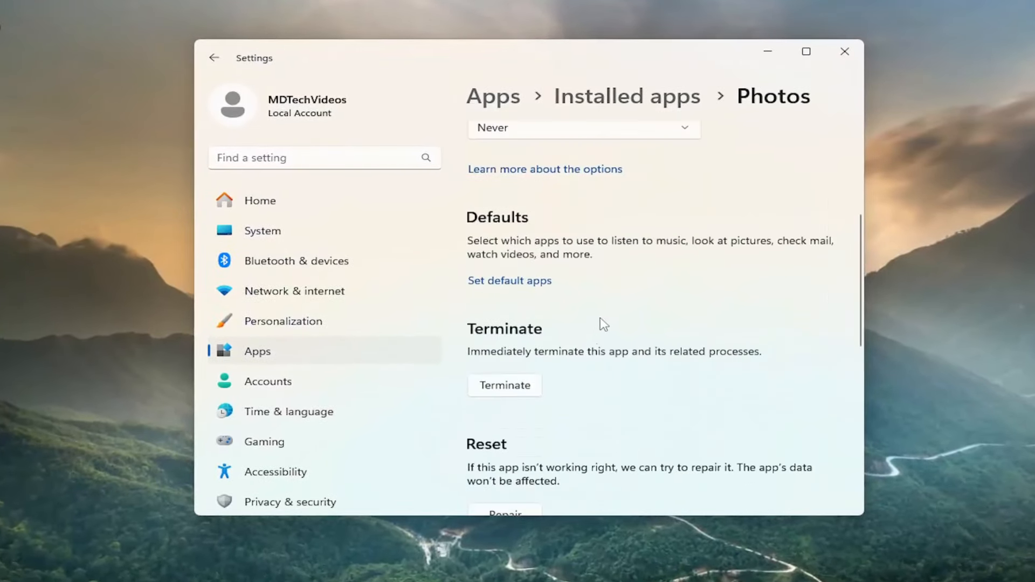
scroll("down", 3)
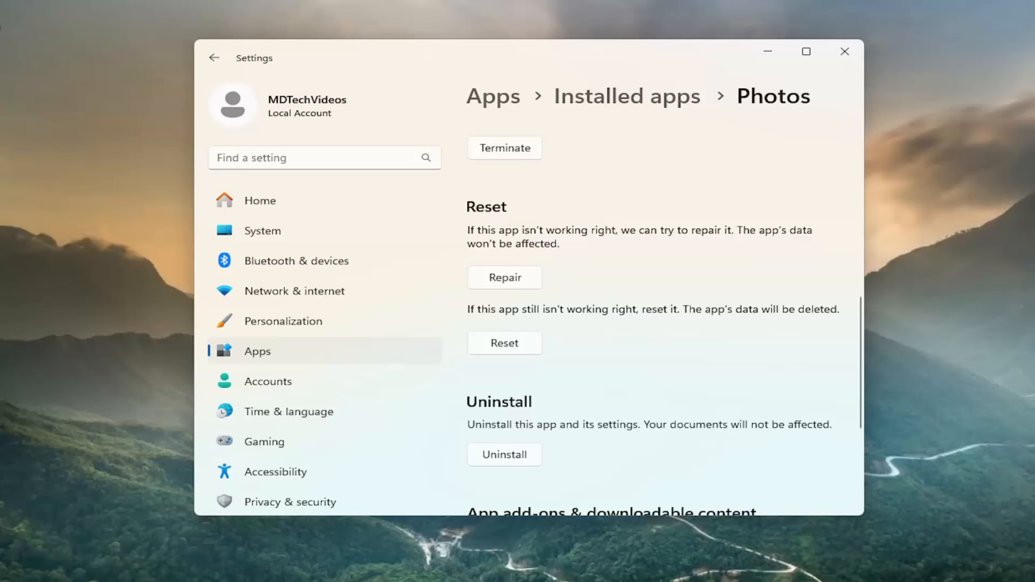
mouse_move(504, 278)
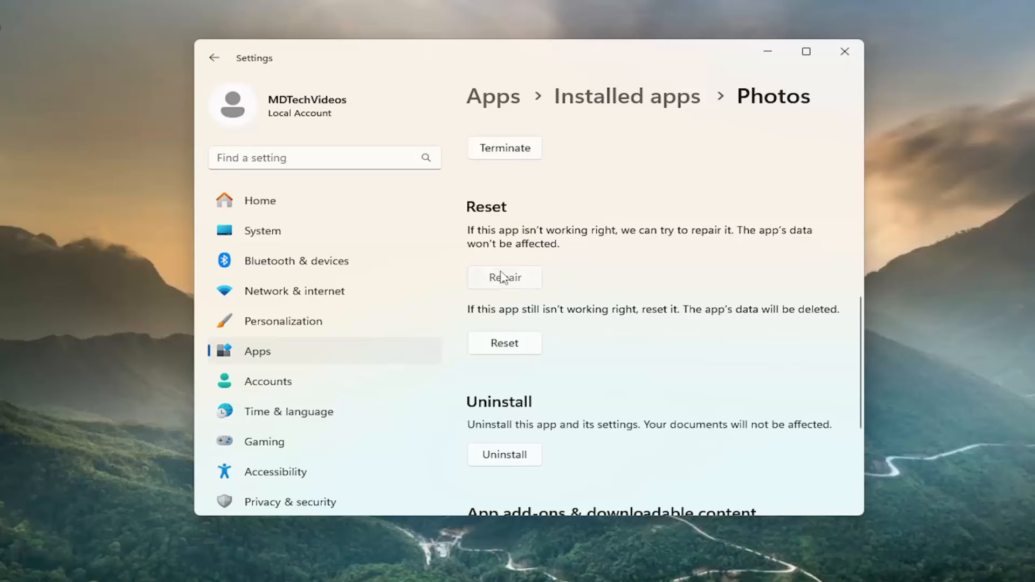
Repair the Photos app from its Reset section.
left_click(503, 277)
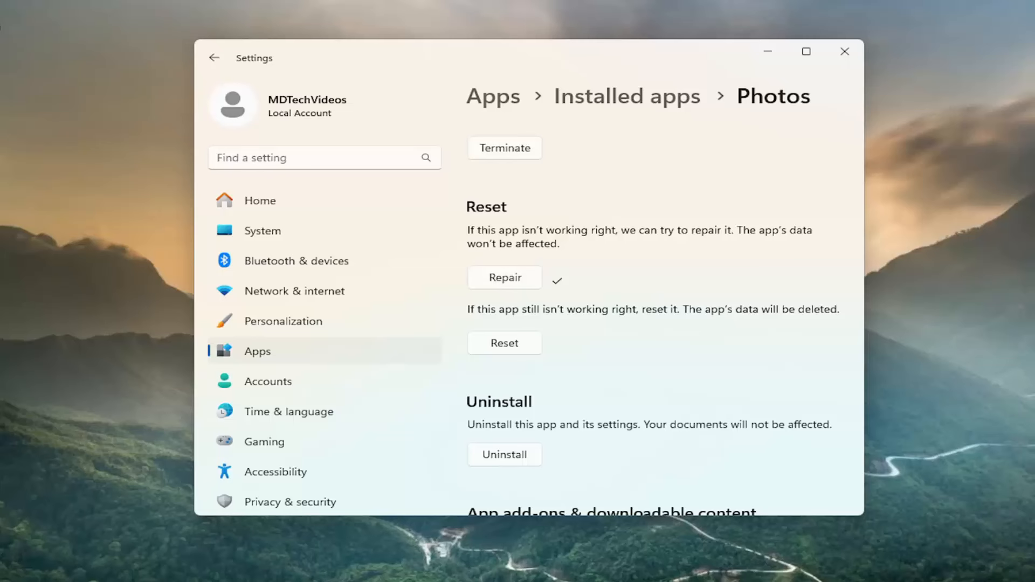
mouse_move(788, 259)
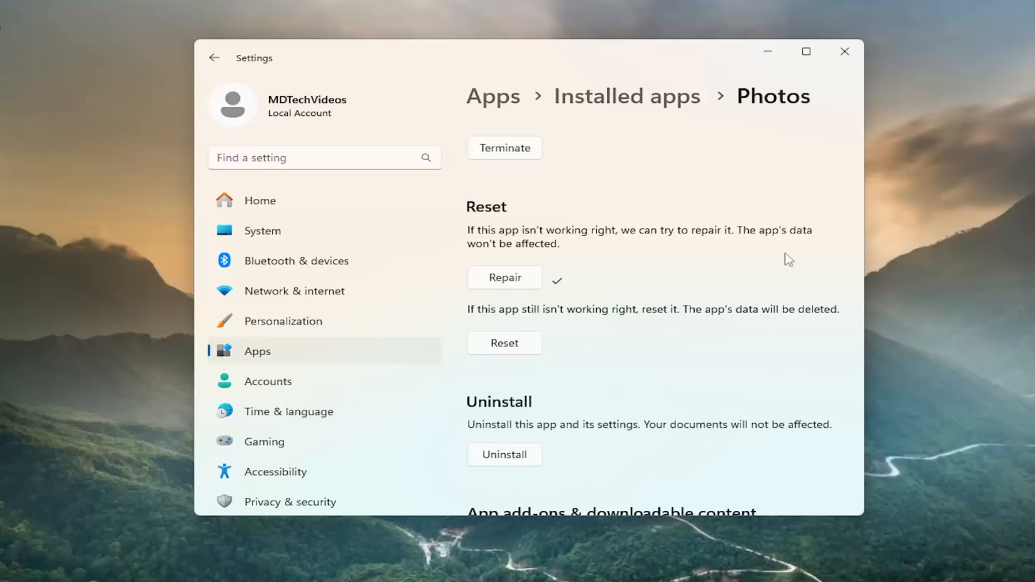
Reset the Photos app, then bring up the Start button's system menu.
left_click(504, 343)
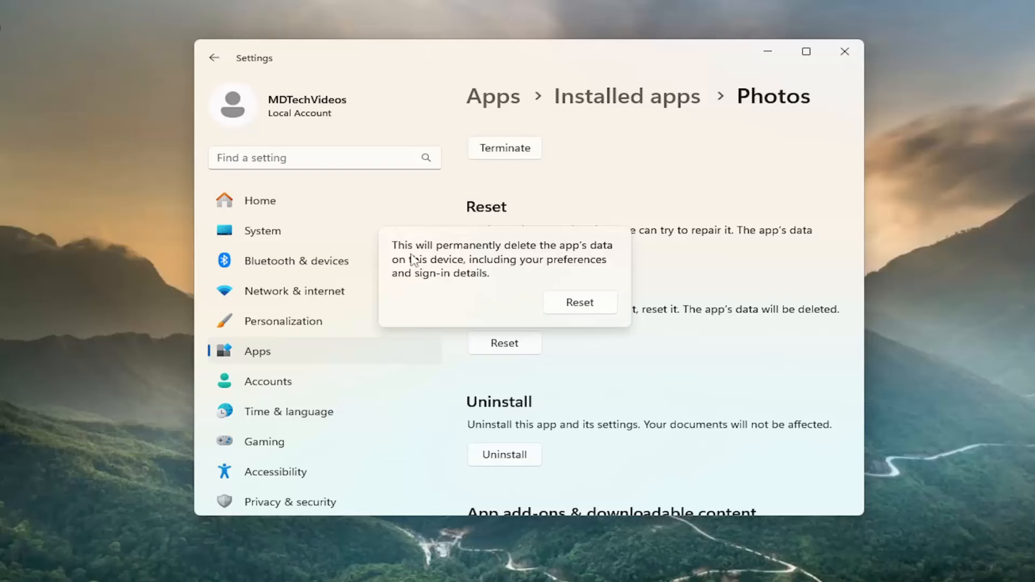
mouse_move(558, 266)
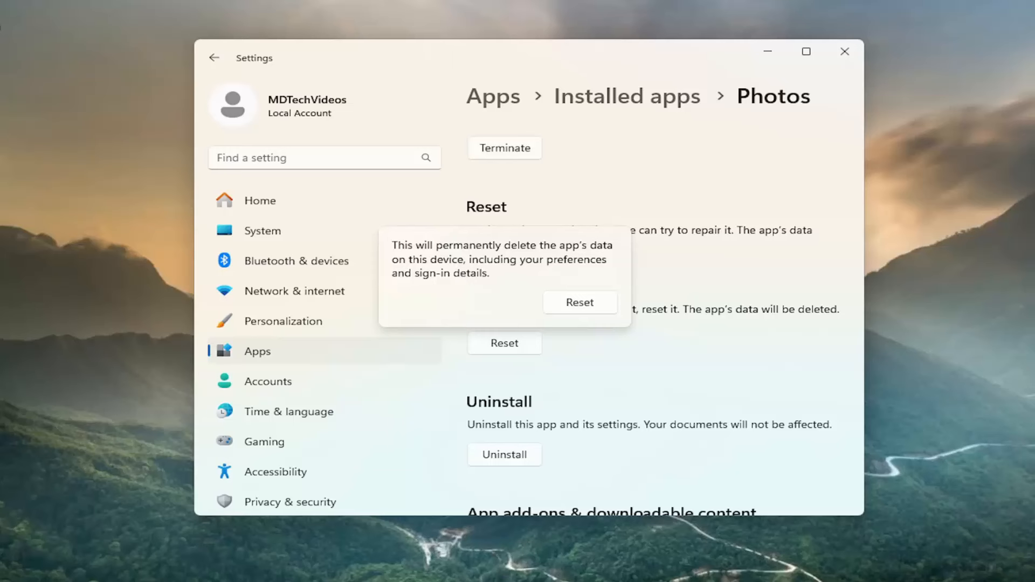
mouse_move(632, 292)
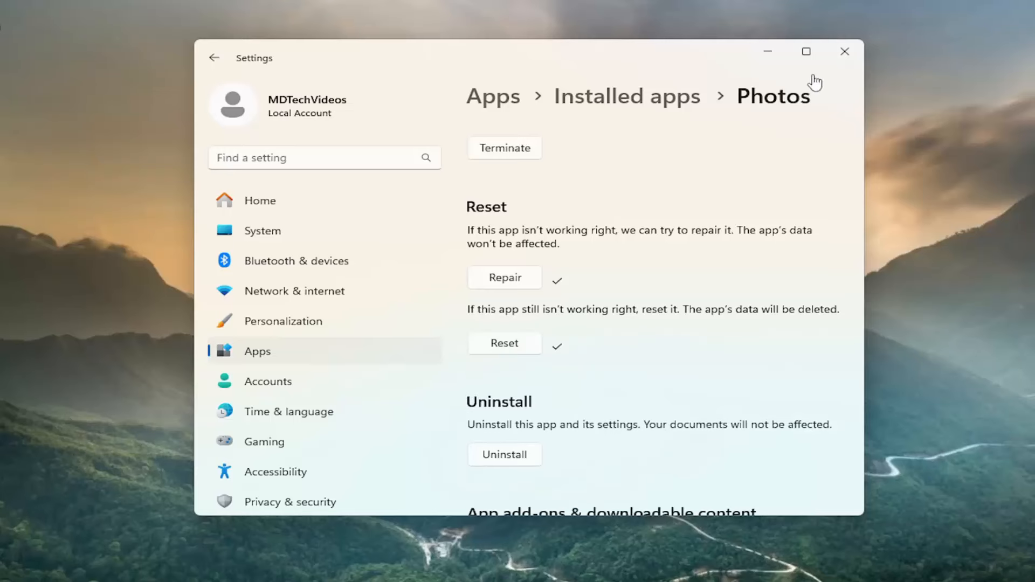
right_click(24, 566)
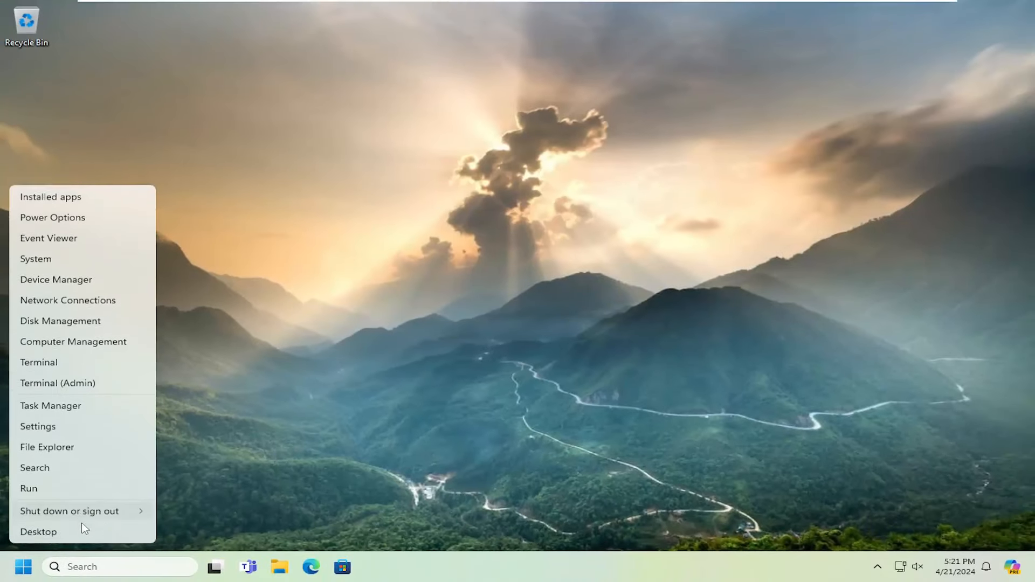